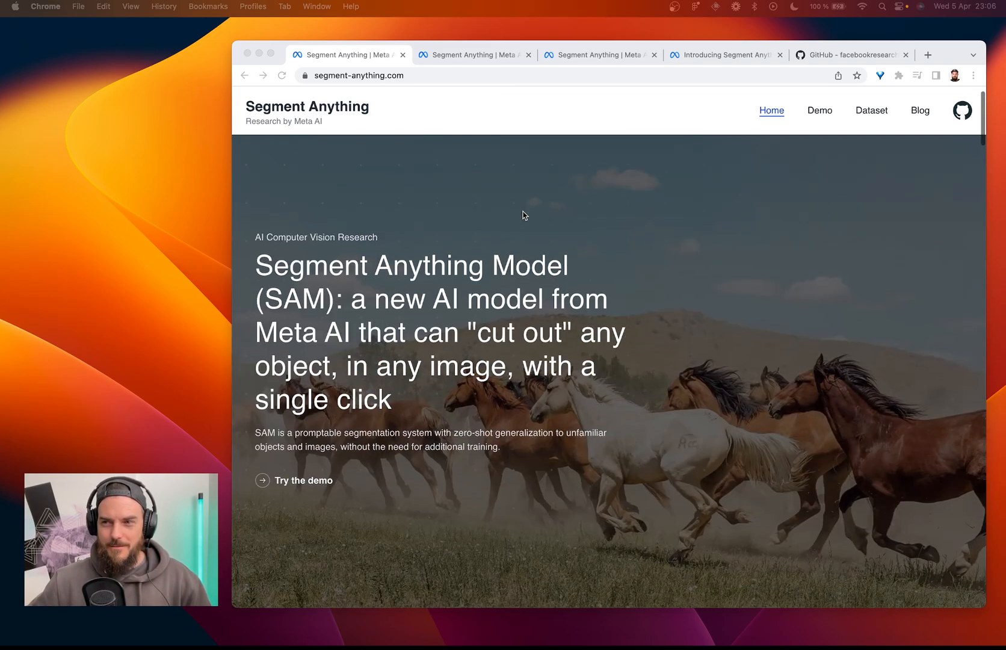
Step: Scroll down through the Segment Anything landing page before heading to the demo
scroll("down", 3)
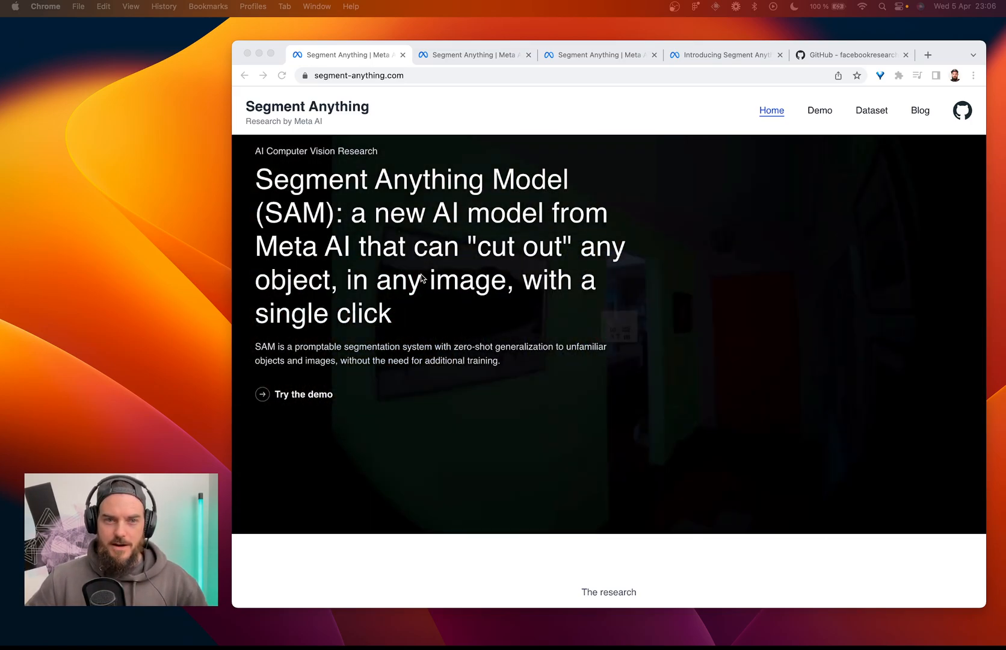
scroll("down", 3)
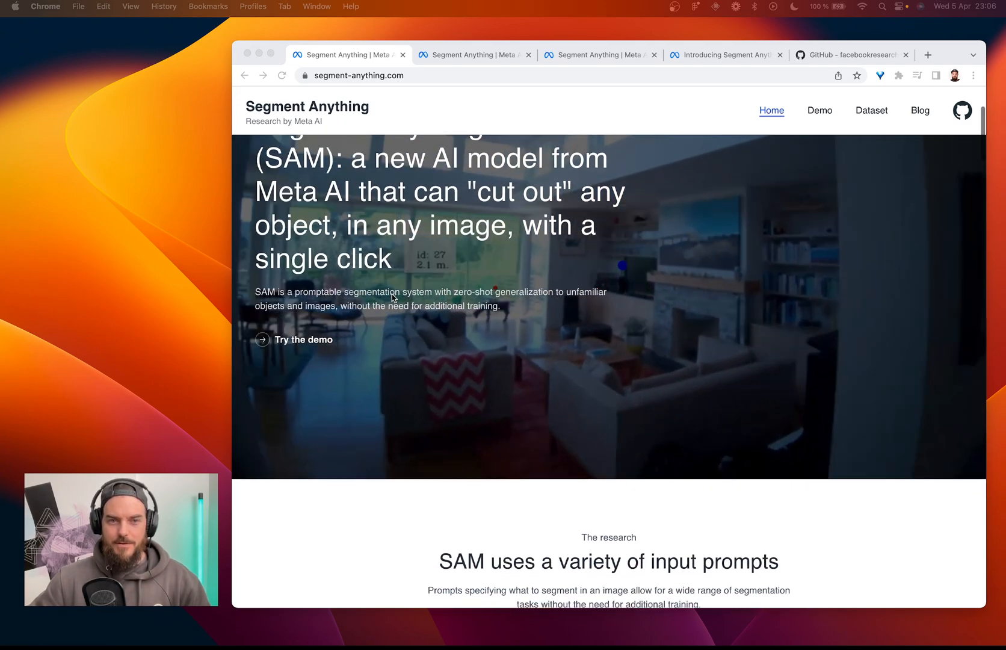
scroll("down", 3)
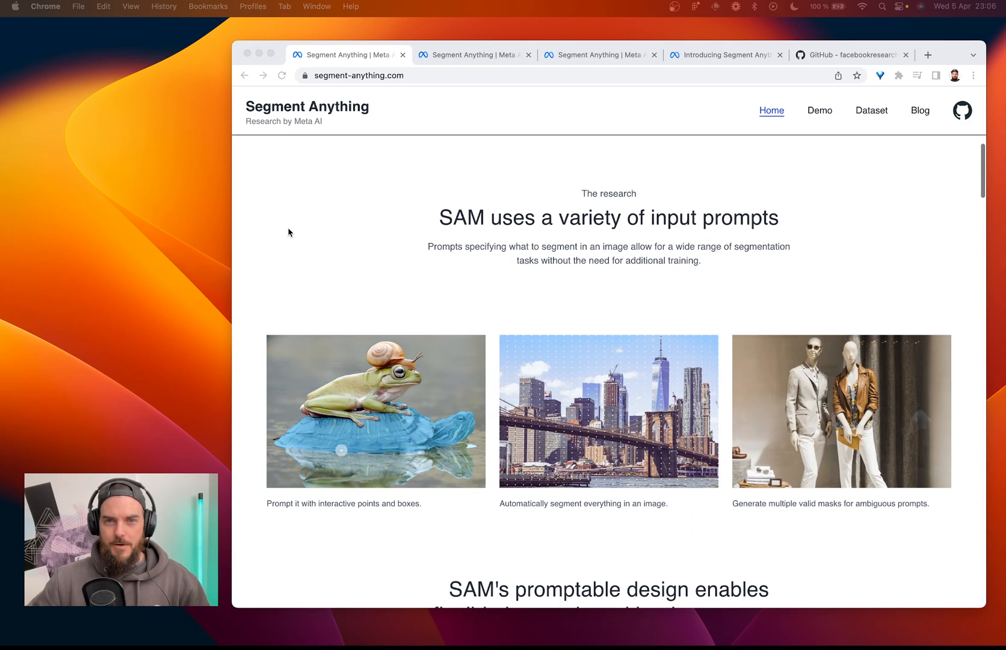
scroll("down", 3)
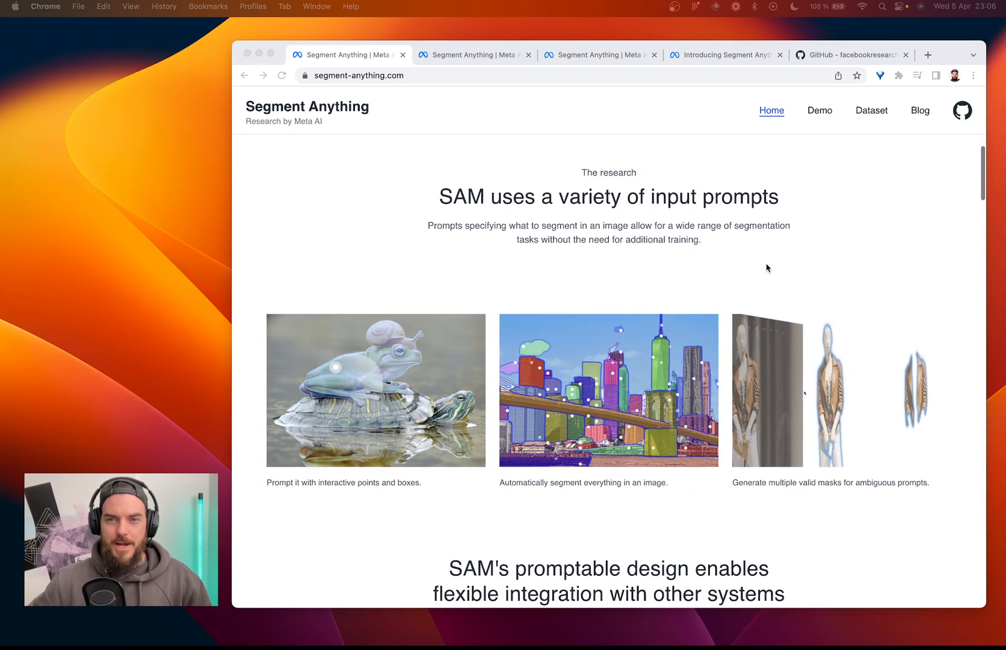
scroll("down", 3)
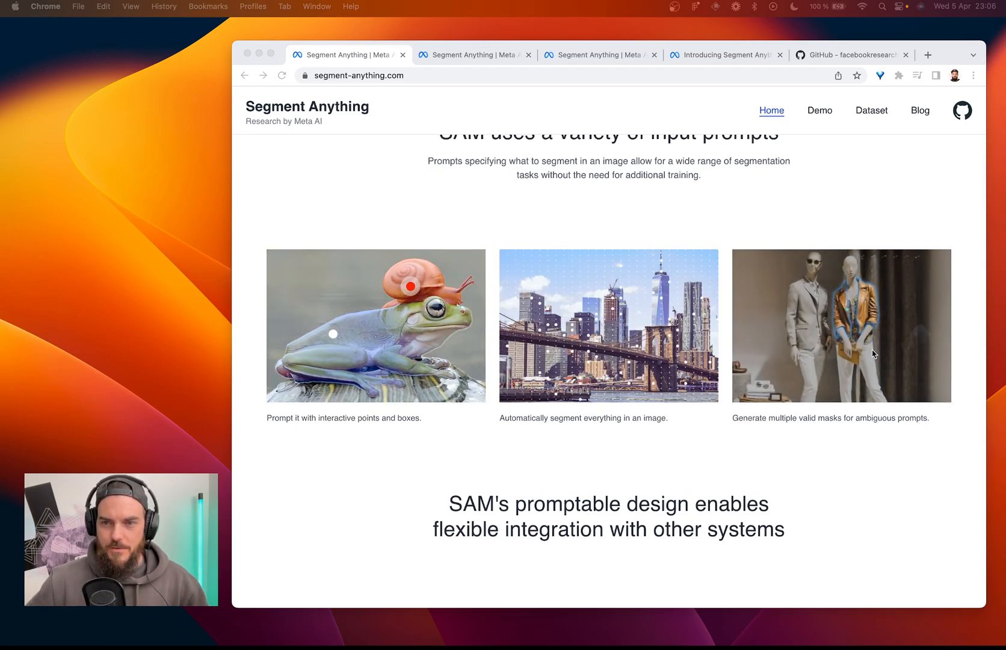
scroll("down", 3)
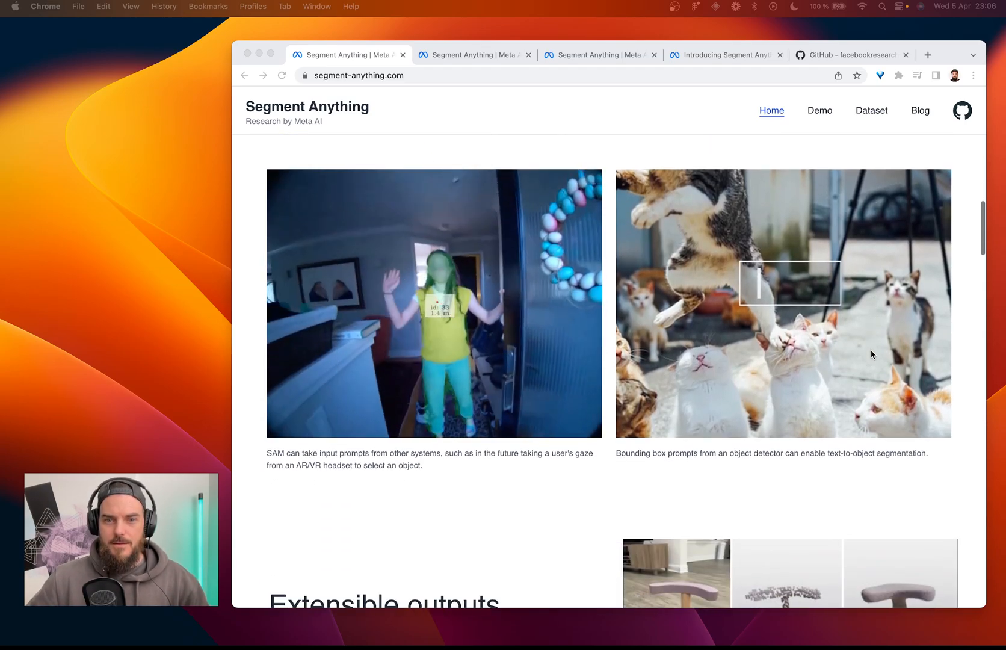
scroll("down", 3)
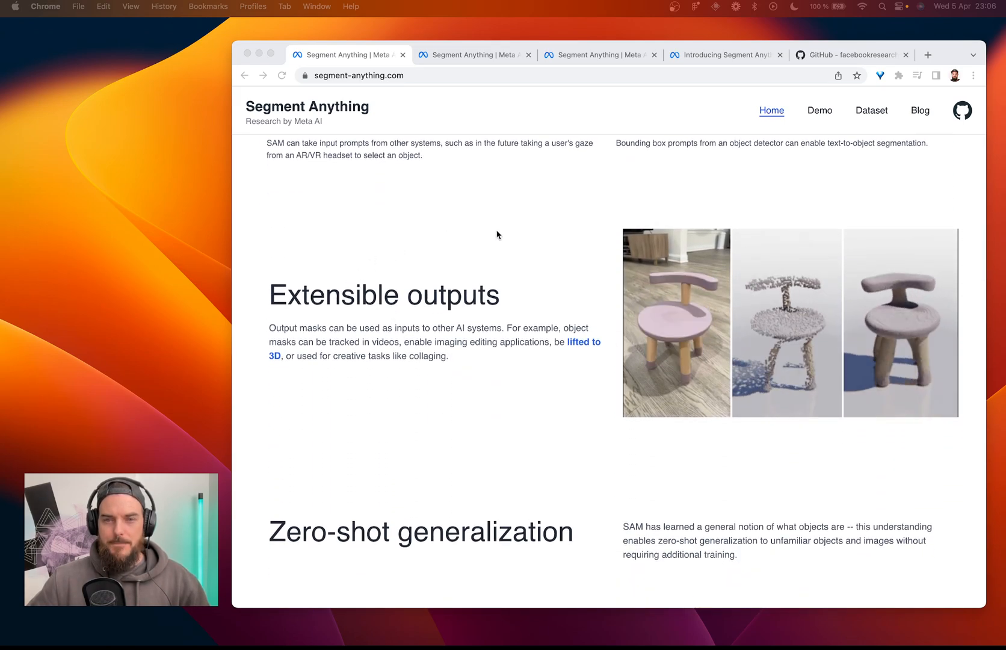
scroll("down", 3)
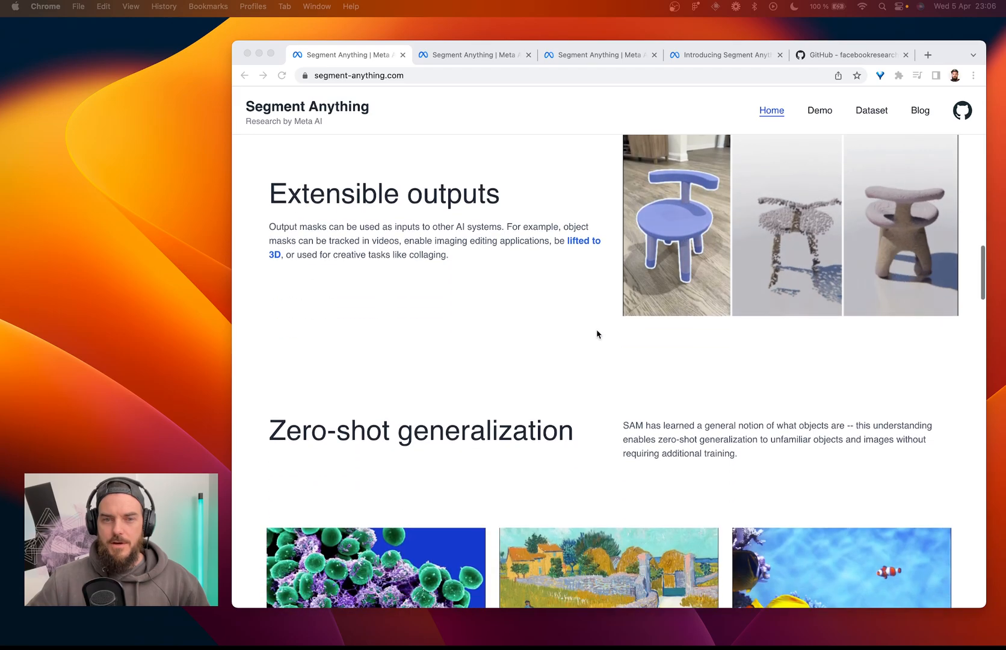
scroll("down", 3)
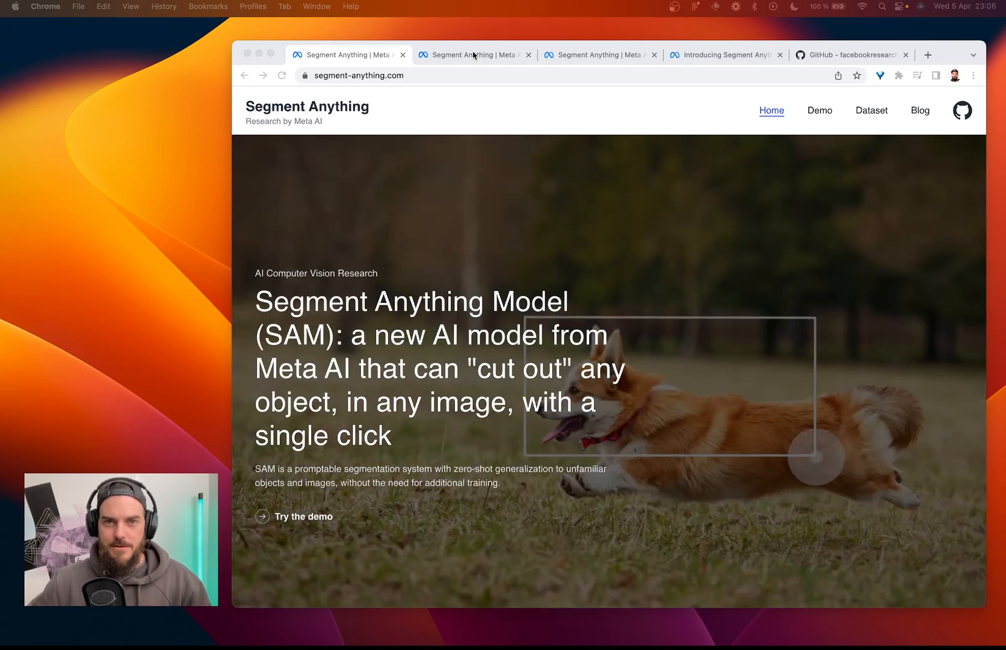
Step: Upload the Midjourney portrait PNG from the Desktop into the demo
left_click(819, 110)
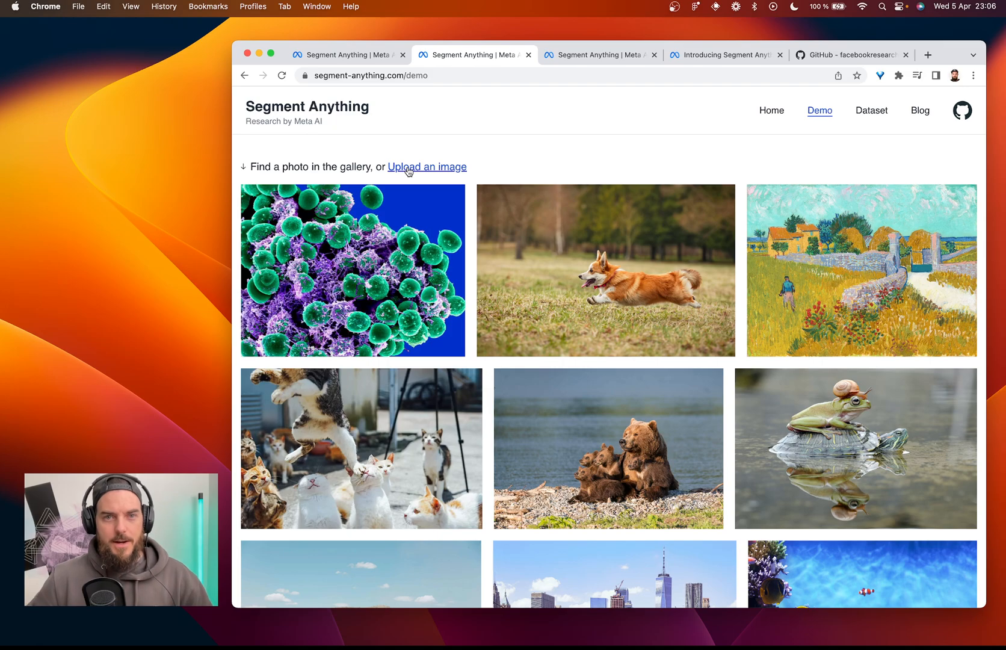
left_click(427, 167)
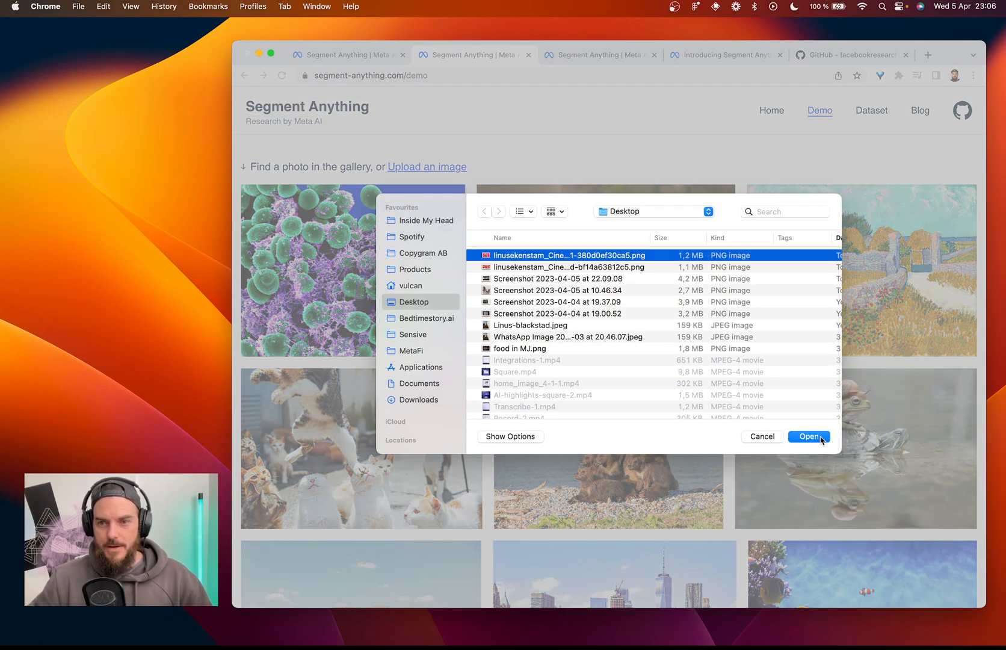
left_click(809, 436)
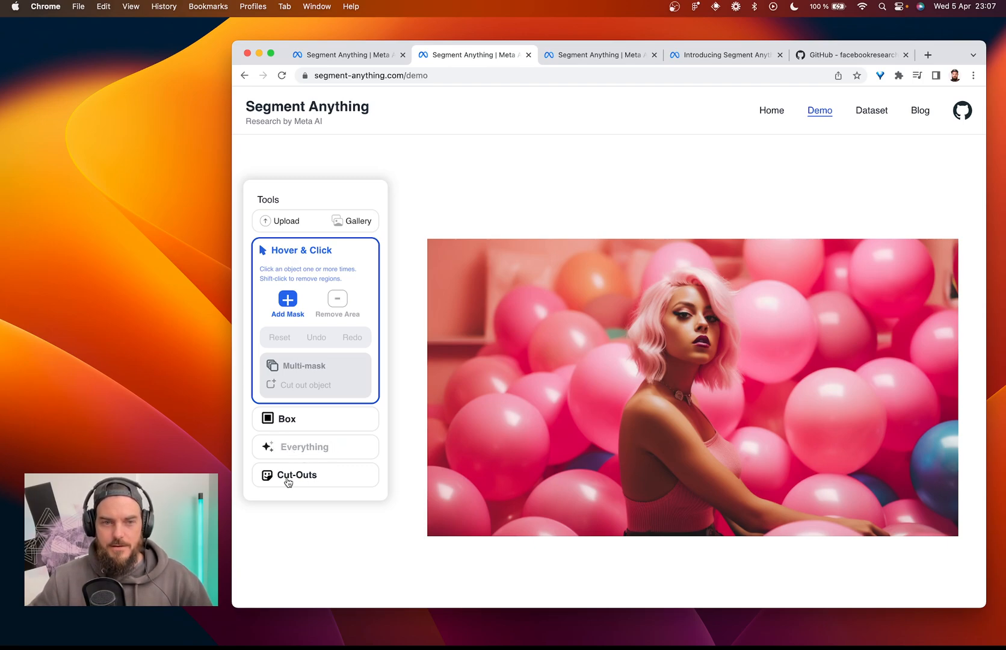
mouse_move(623, 414)
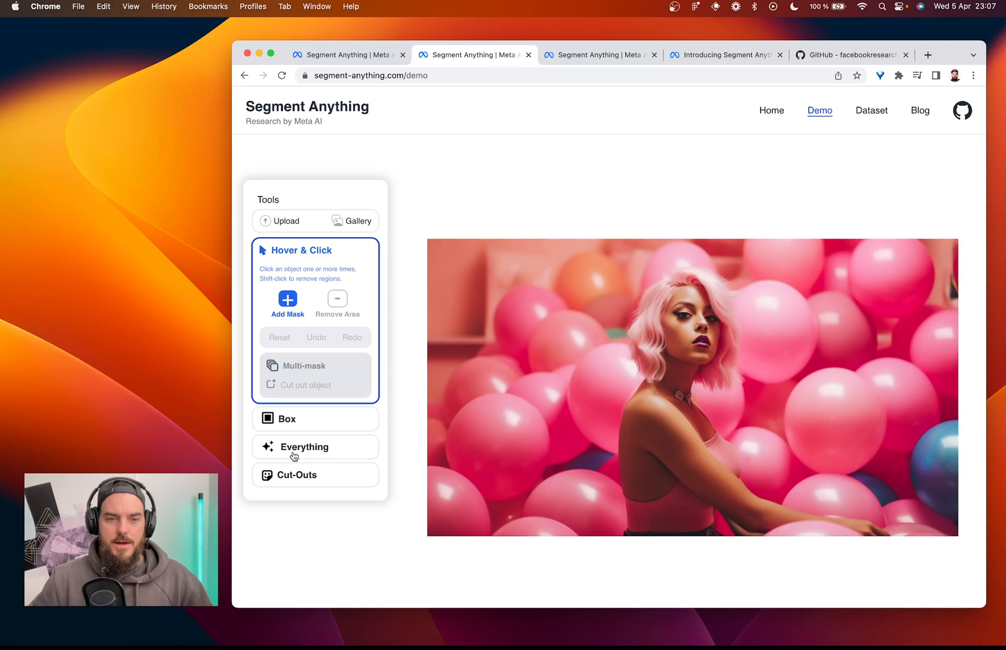
Step: Auto-segment every object in the balloon portrait with the Everything mode
left_click(288, 419)
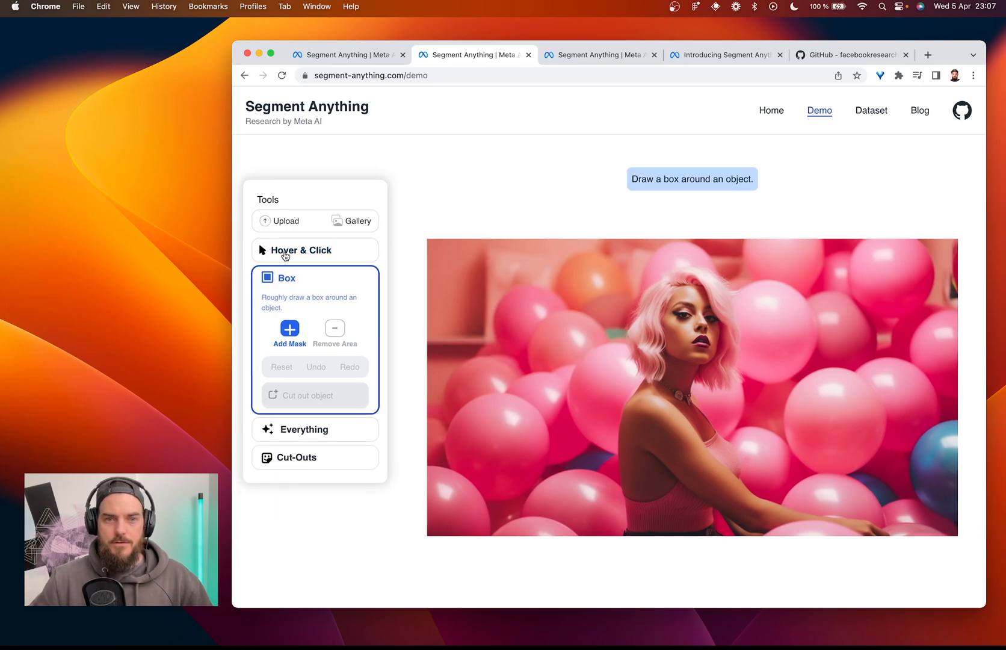
left_click(303, 250)
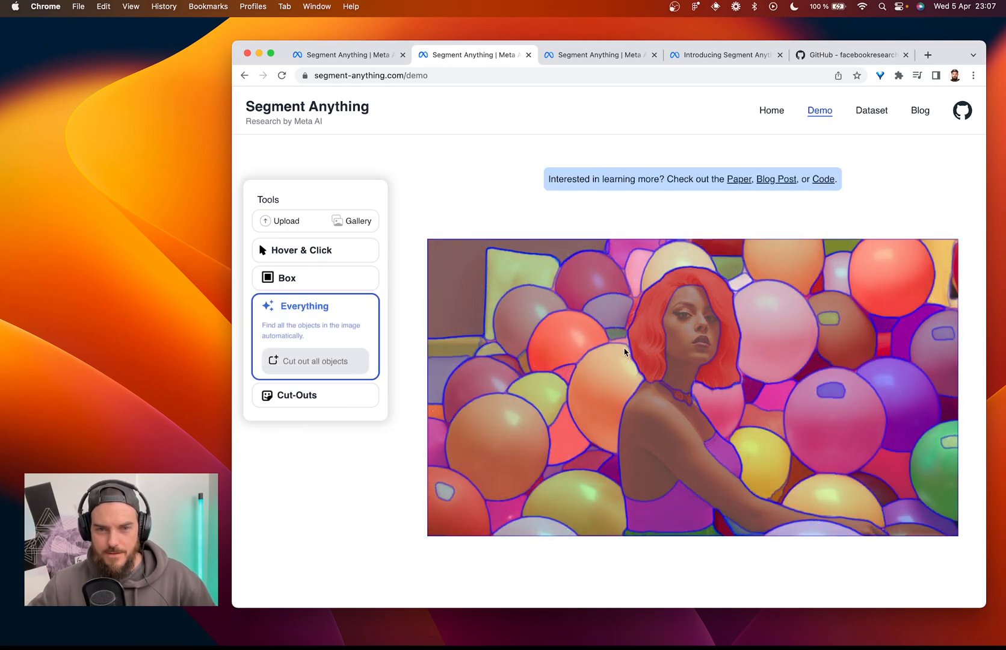
mouse_move(845, 343)
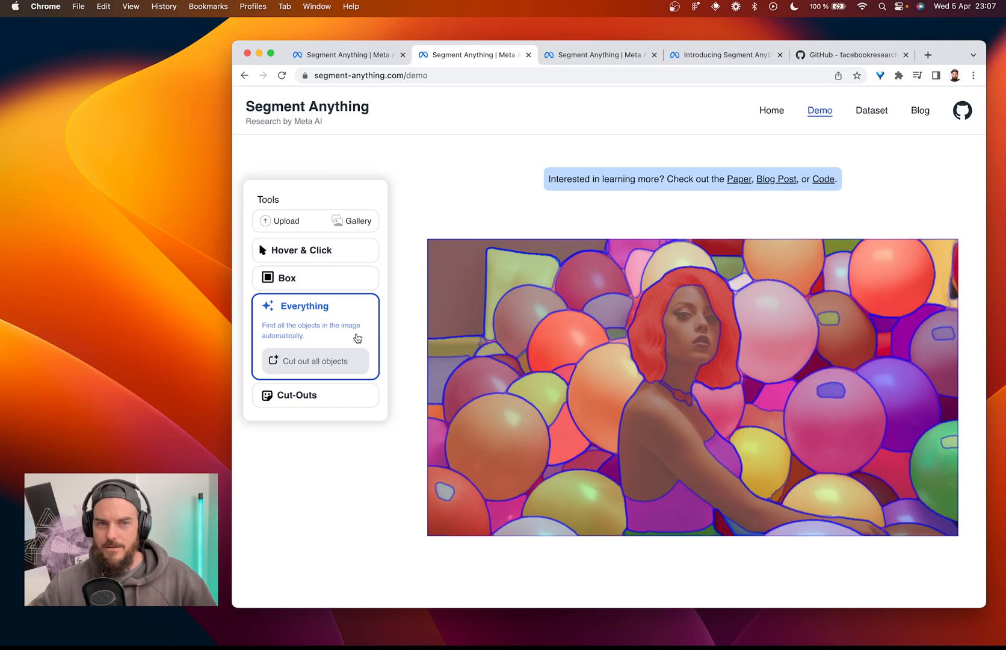
Step: Cut out all segmented objects, review the saved balloon and woman cut-outs, and close the gallery
left_click(304, 251)
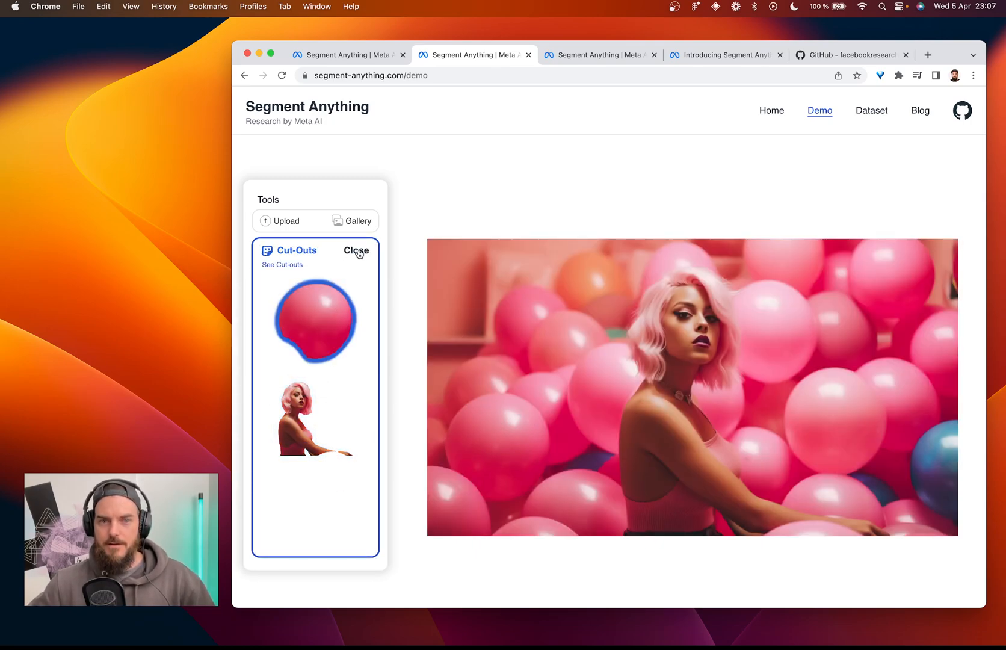
left_click(356, 251)
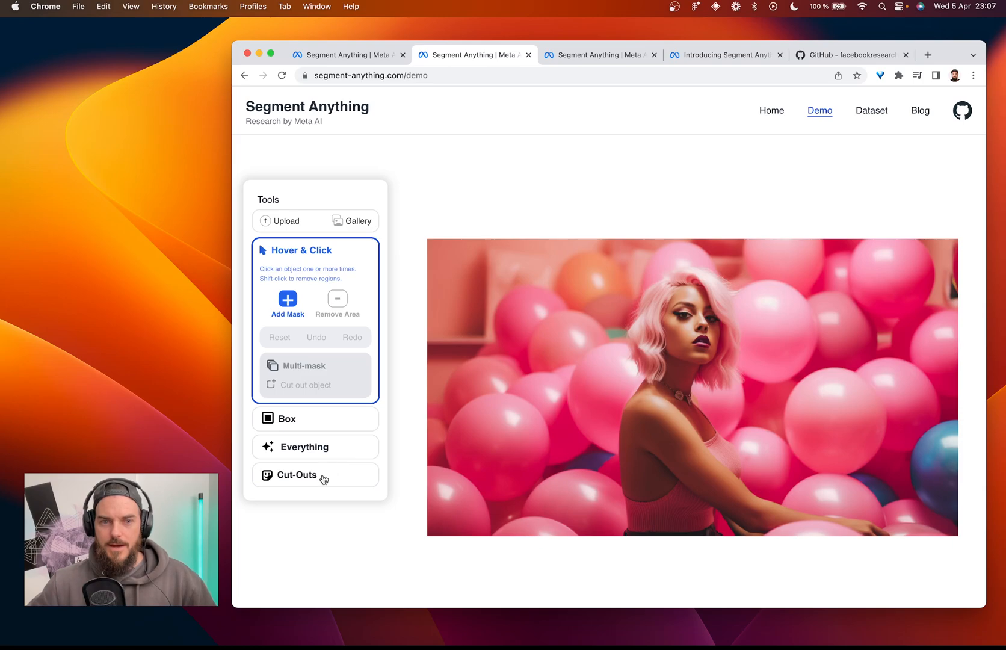
mouse_move(499, 261)
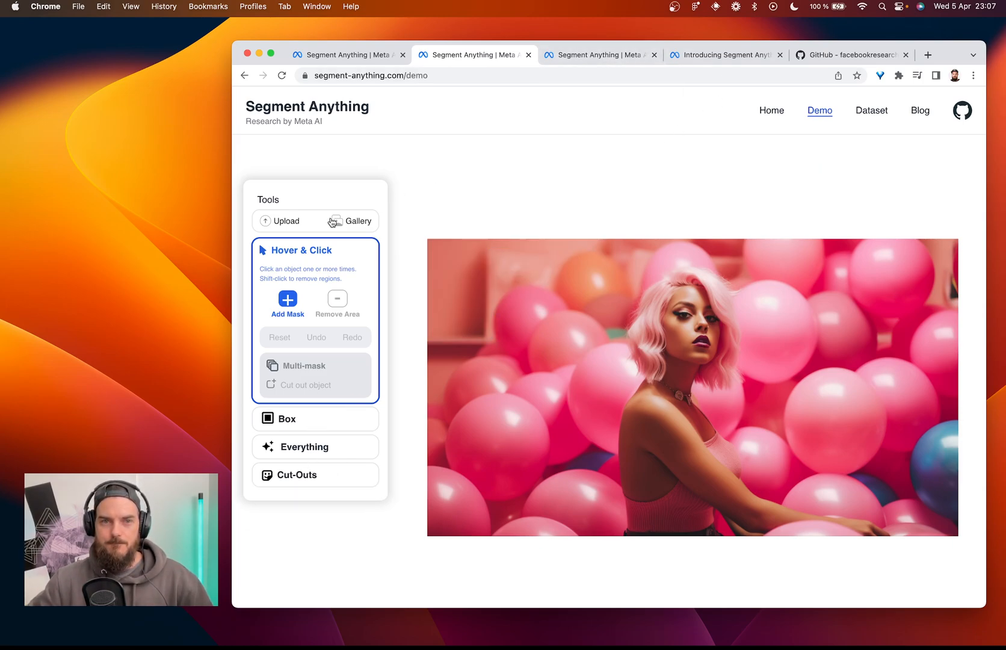
Step: Upload a second portrait file and auto-segment everything in it
left_click(285, 220)
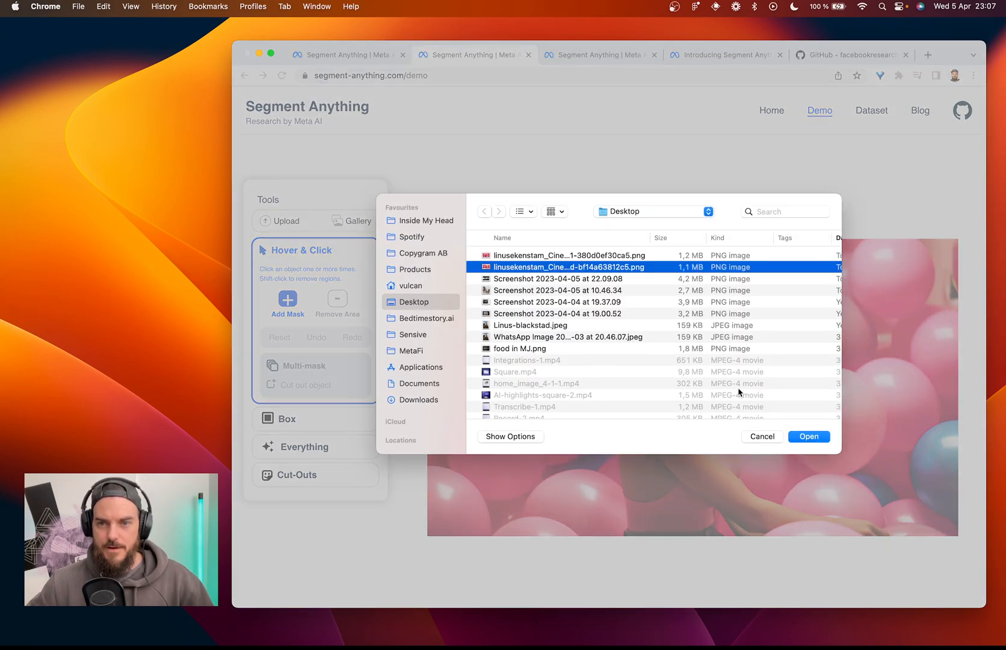
left_click(808, 436)
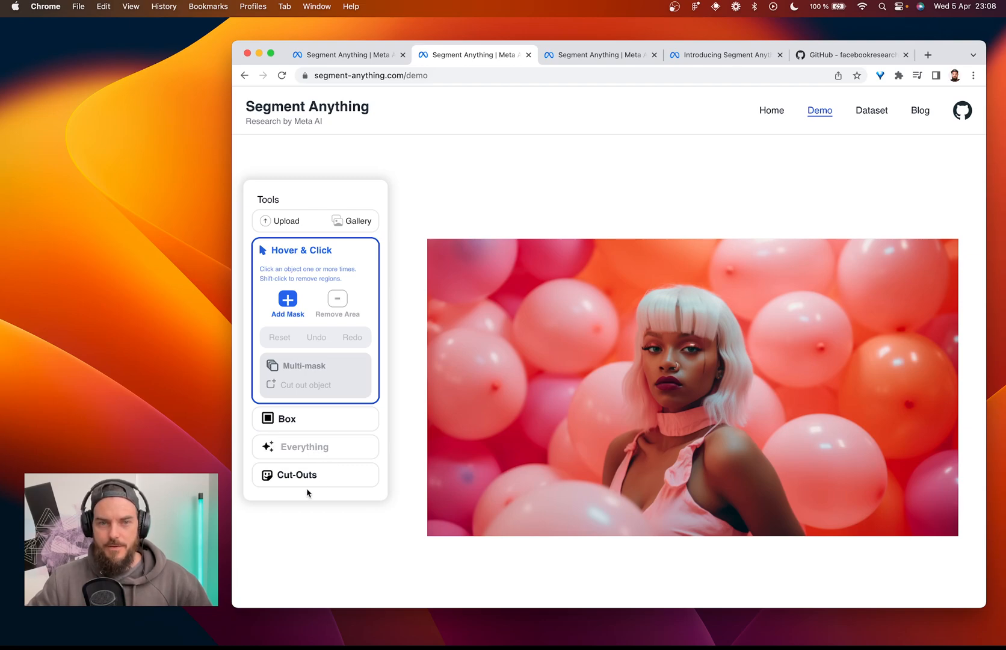
mouse_move(324, 478)
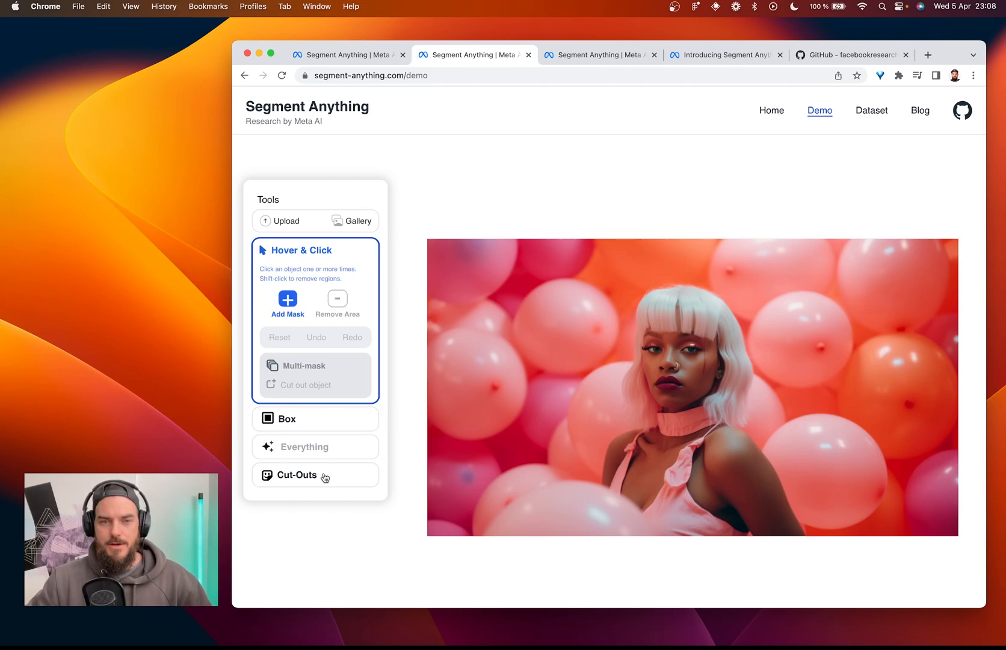
mouse_move(683, 358)
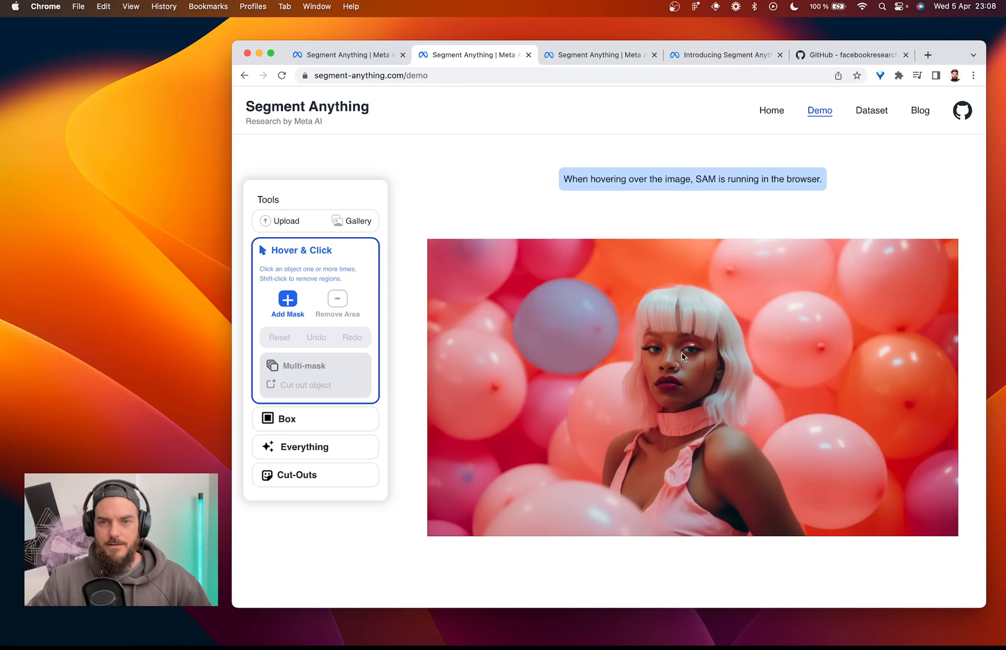
mouse_move(681, 460)
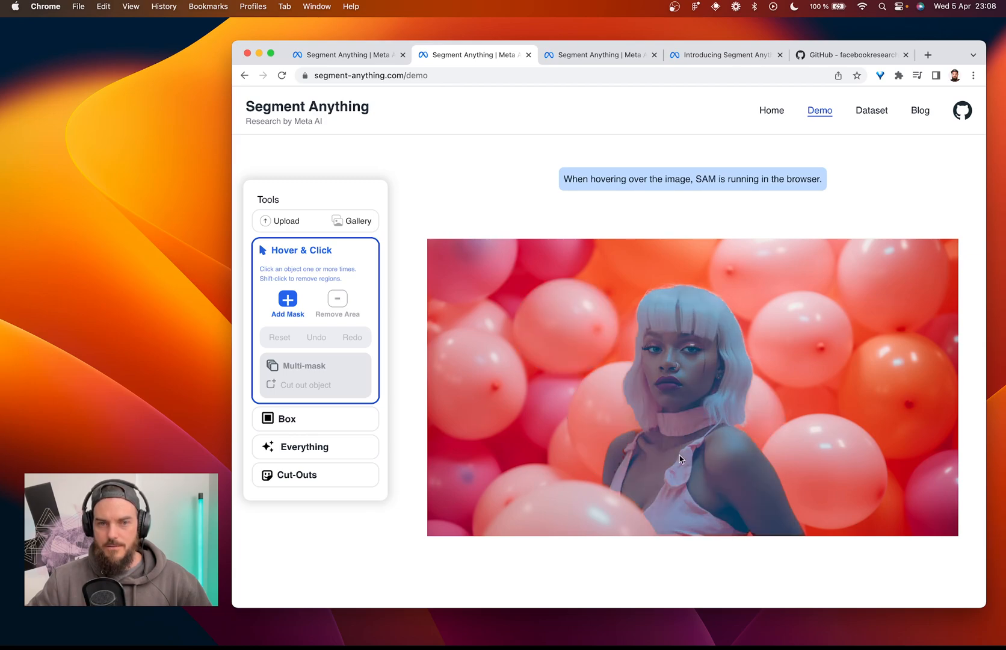
left_click(304, 447)
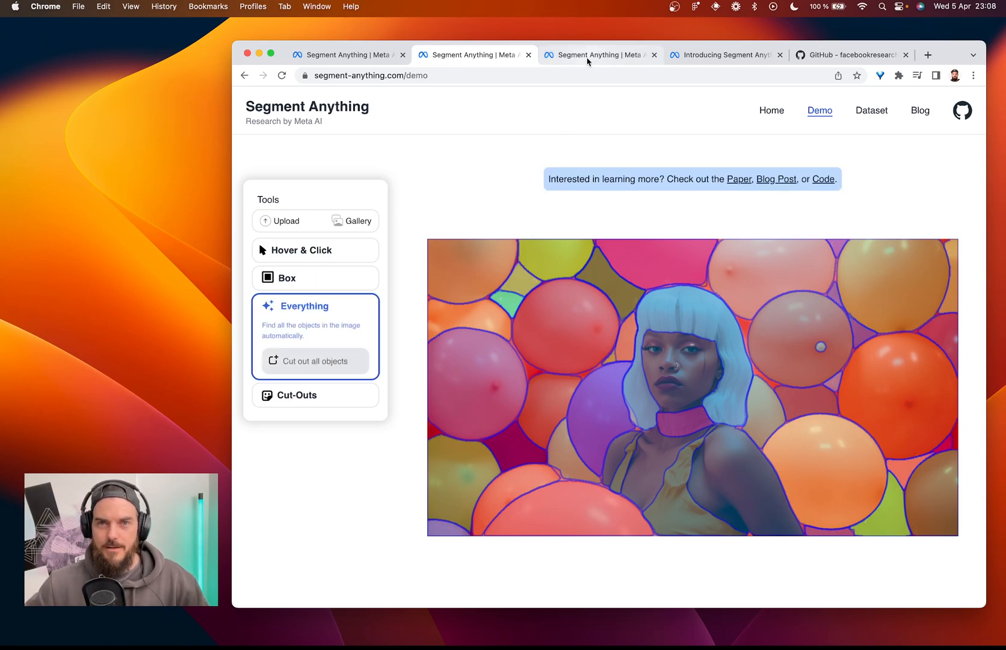
Step: View the Segment Anything paper's publication page, skimming its abstract and returning to the top
left_click(596, 55)
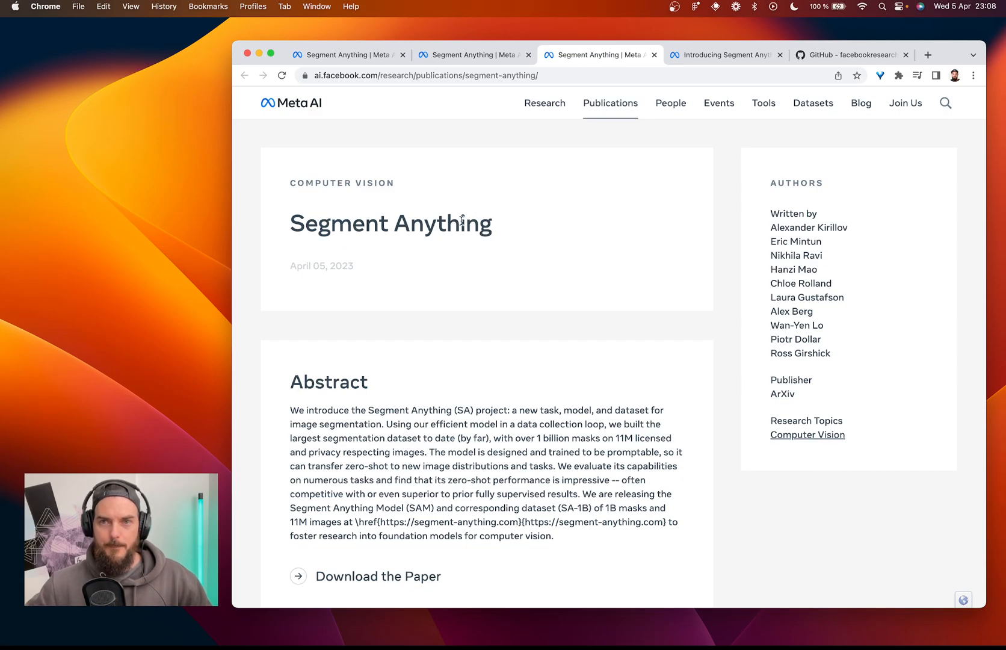
scroll("down", 3)
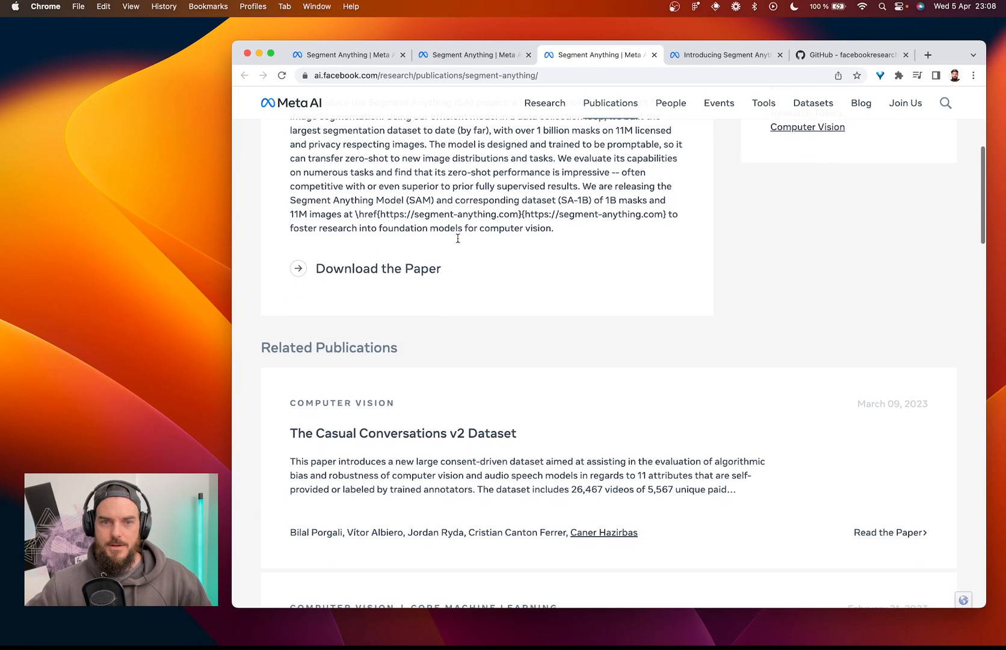
scroll("up", 3)
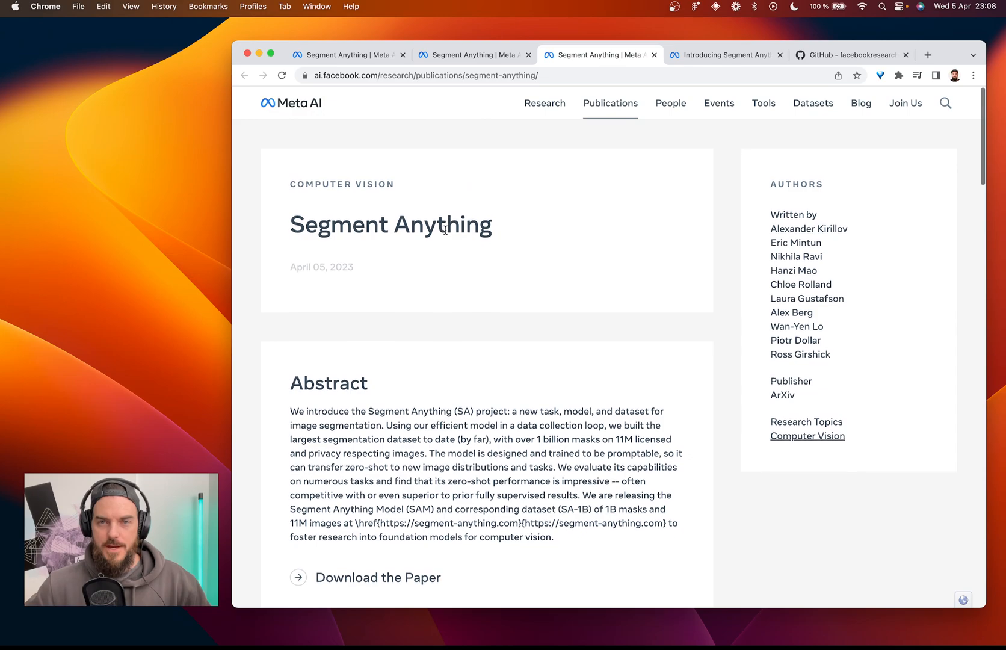
Step: Read through the 'Introducing Segment Anything' blog post and scroll back up
left_click(724, 54)
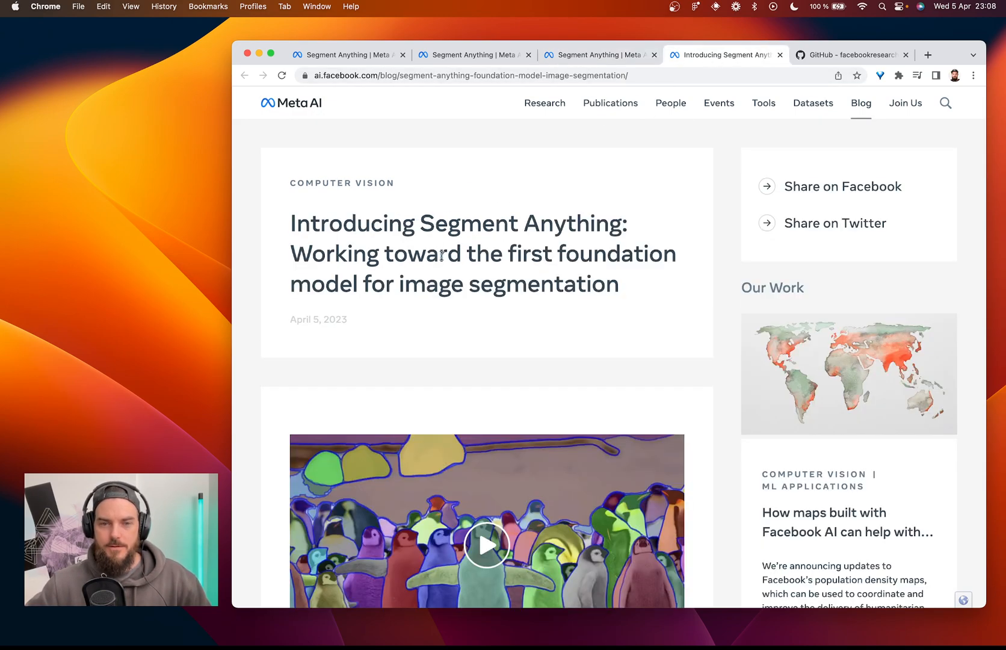
scroll("down", 3)
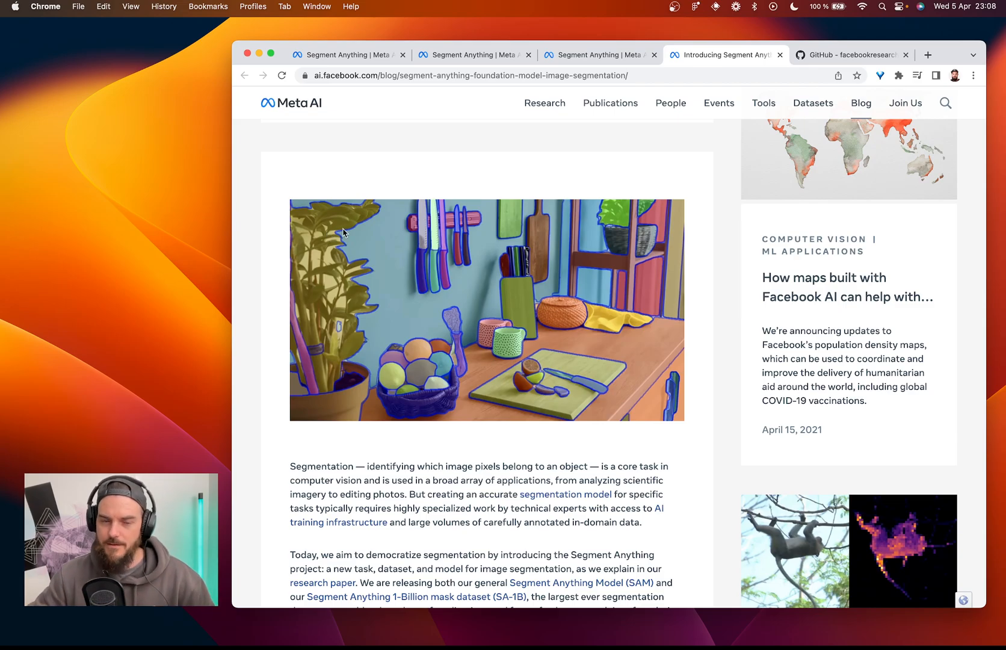
scroll("down", 3)
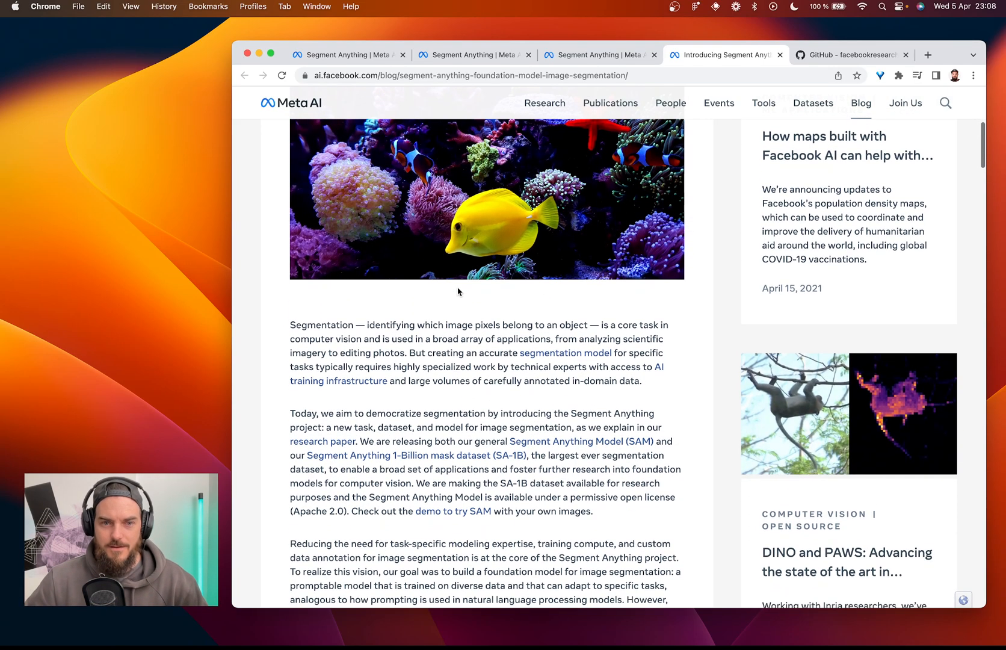
scroll("down", 3)
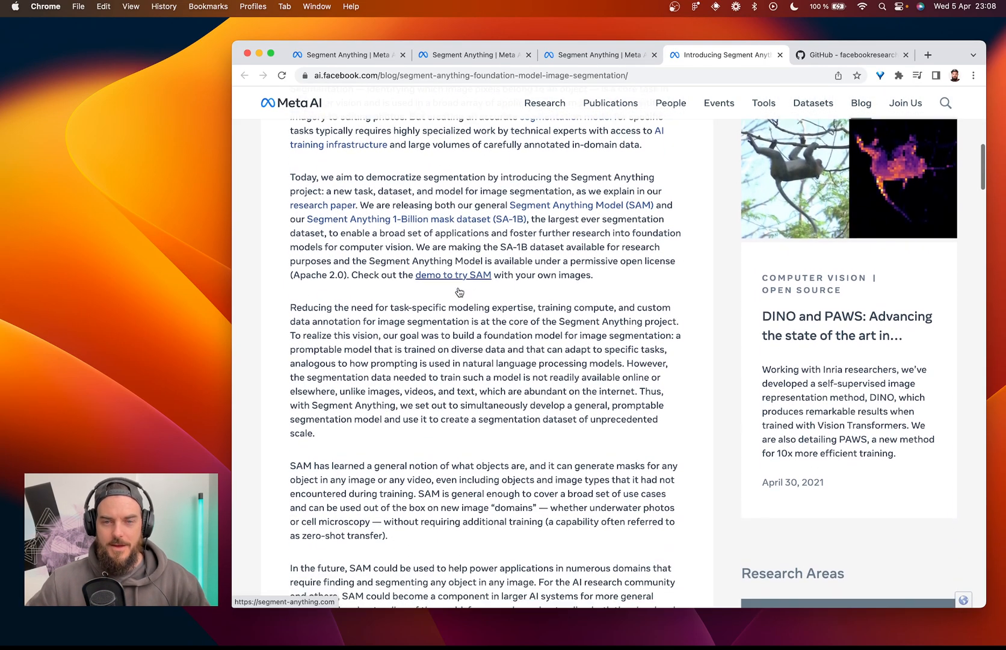
scroll("down", 3)
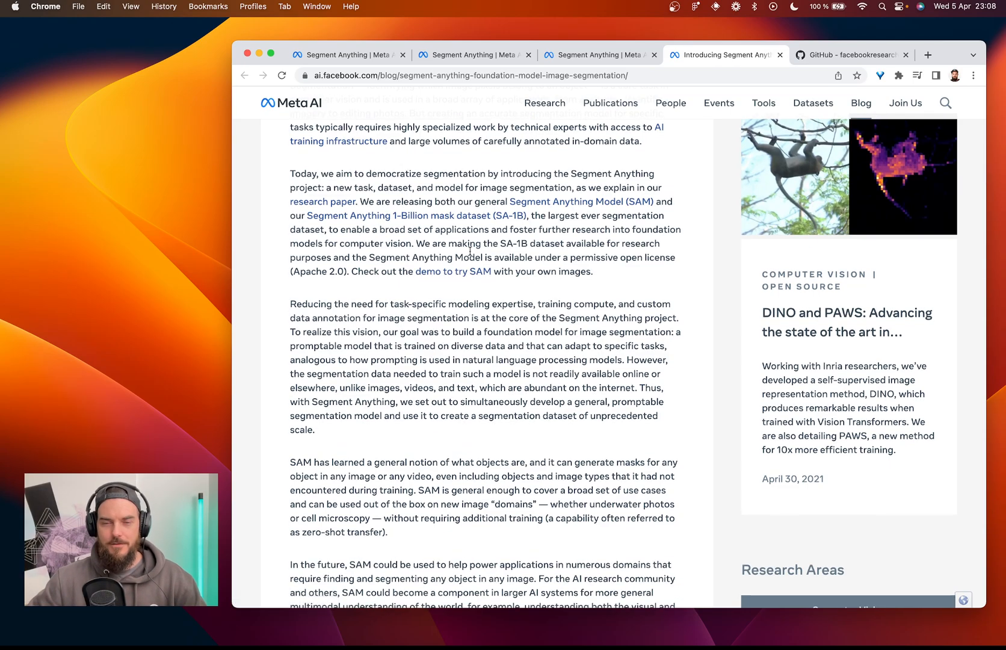
scroll("down", 3)
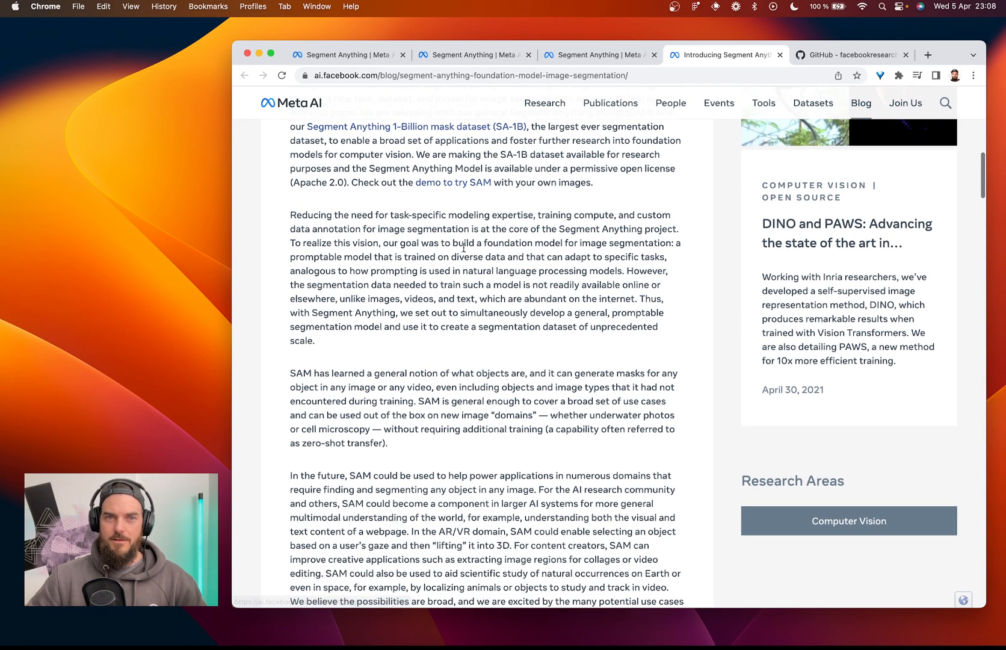
scroll("down", 3)
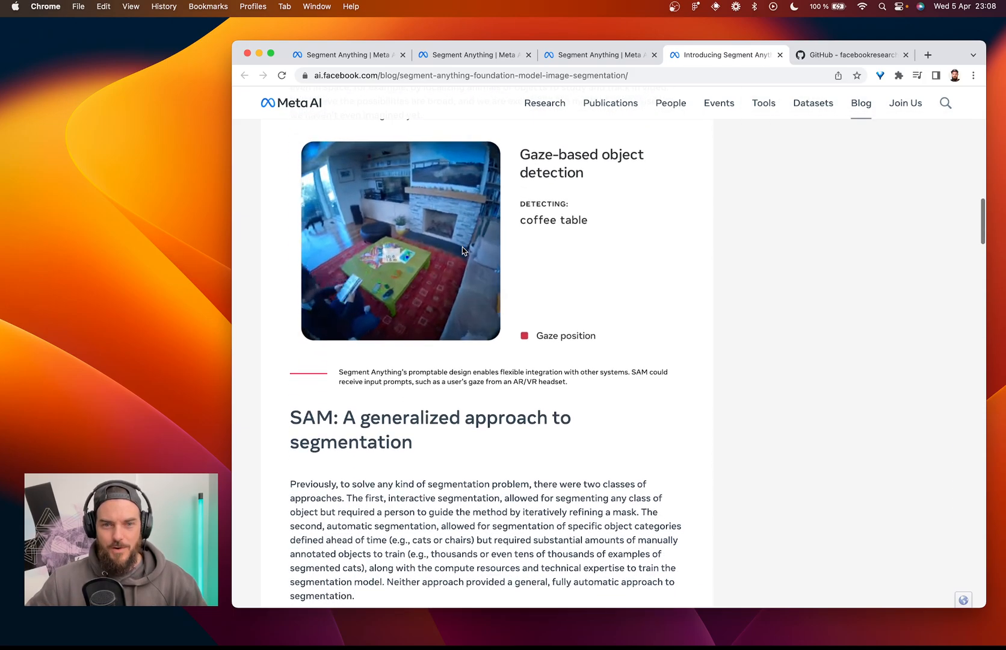
scroll("up", 3)
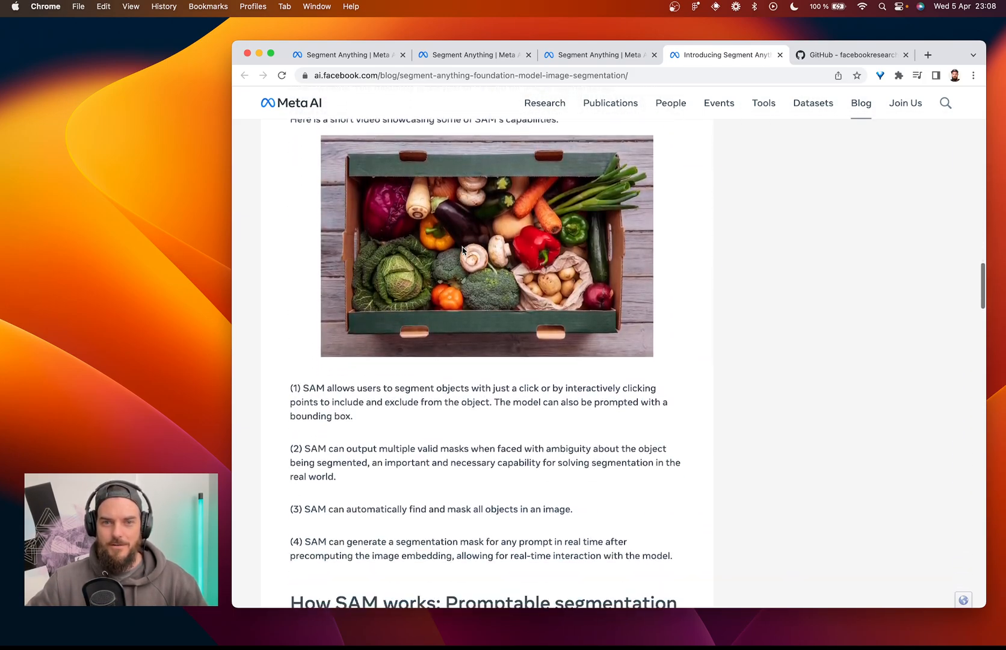
scroll("down", 3)
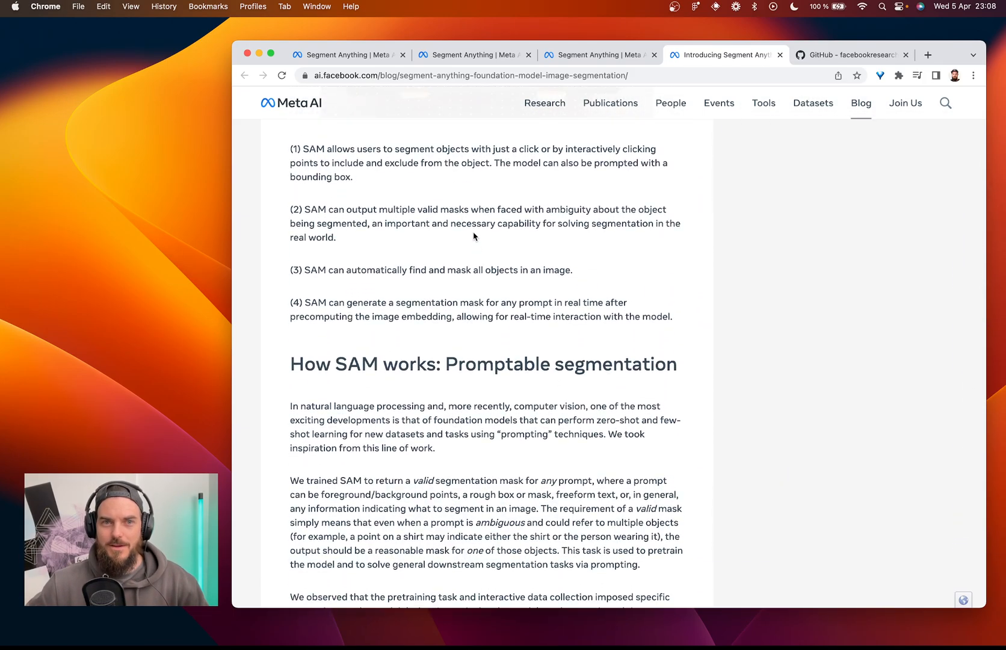
scroll("down", 3)
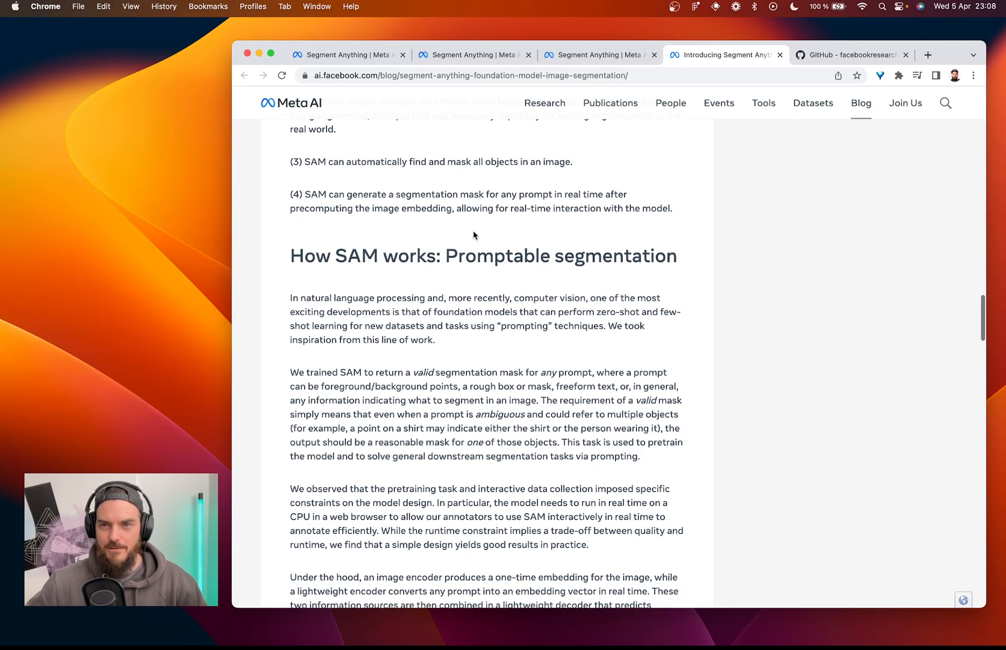
scroll("down", 3)
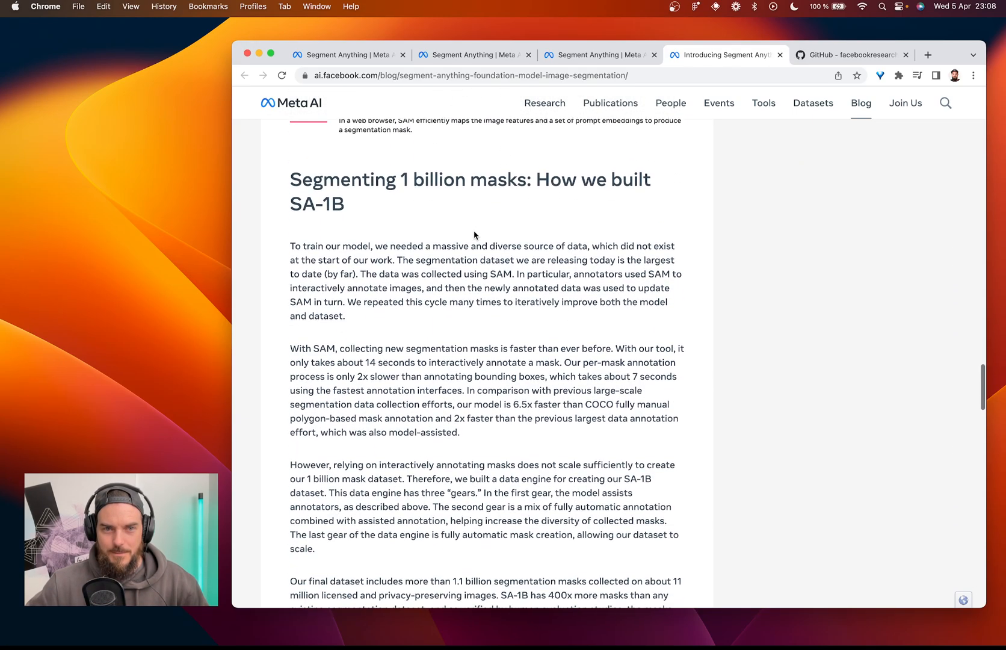
scroll("up", 3)
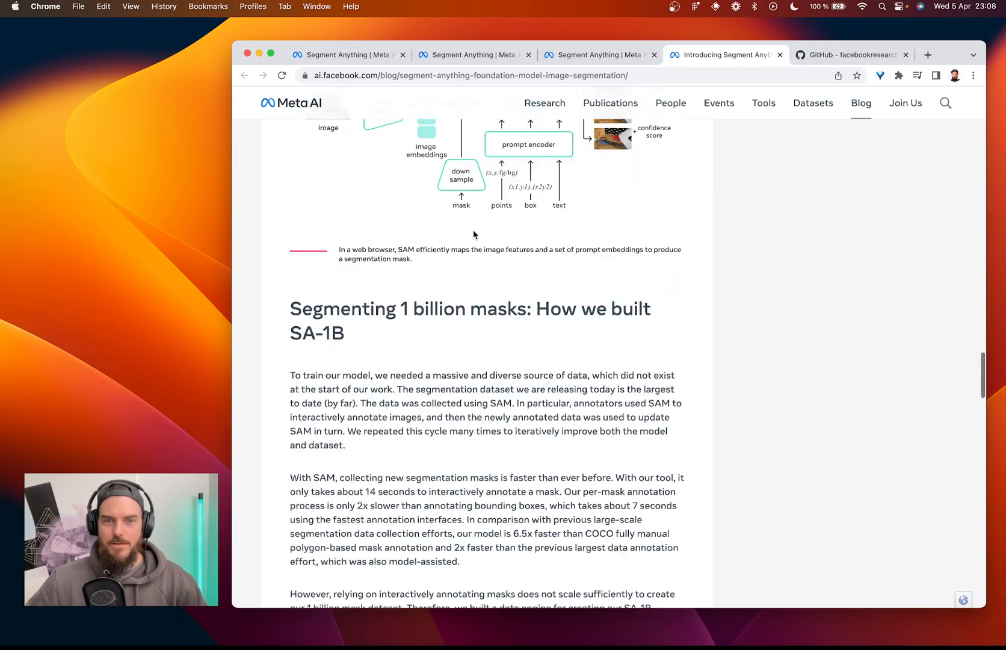
scroll("up", 3)
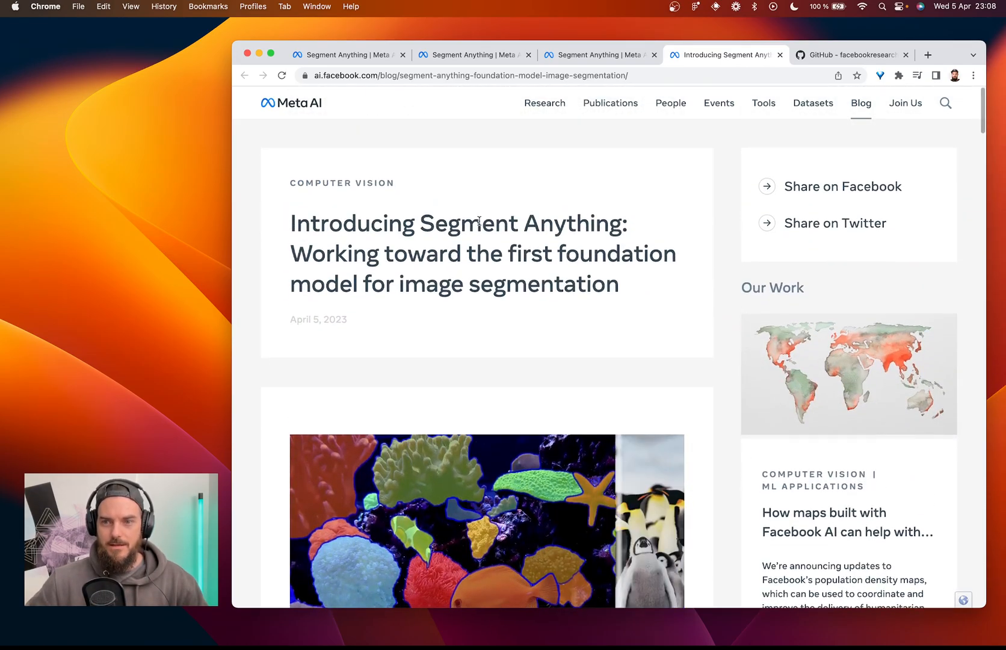
Step: Bring the facebookresearch segment-anything GitHub repository to the front
left_click(850, 54)
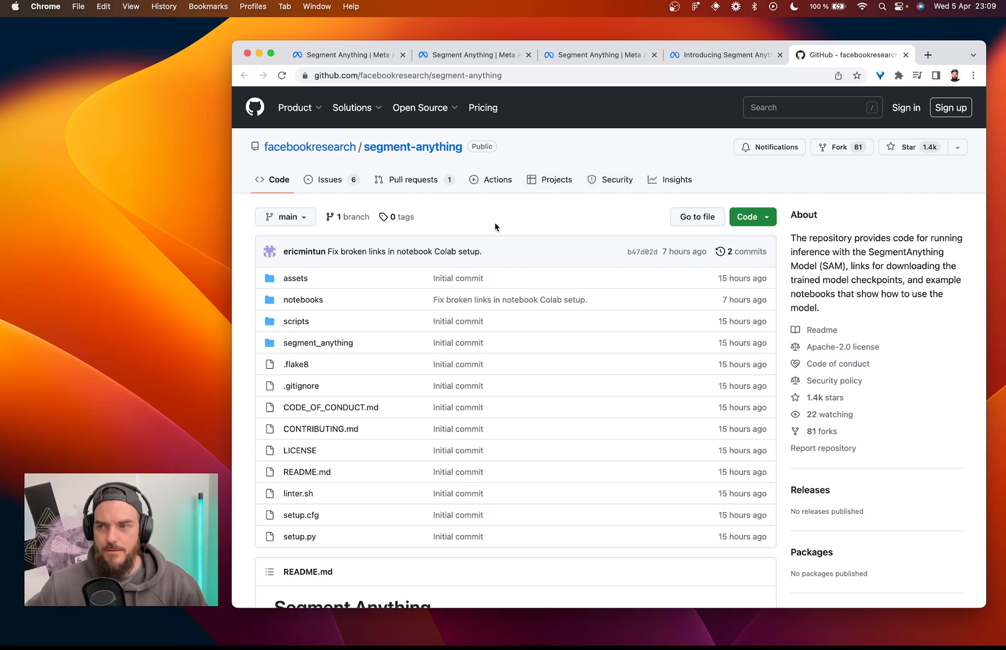
mouse_move(458, 278)
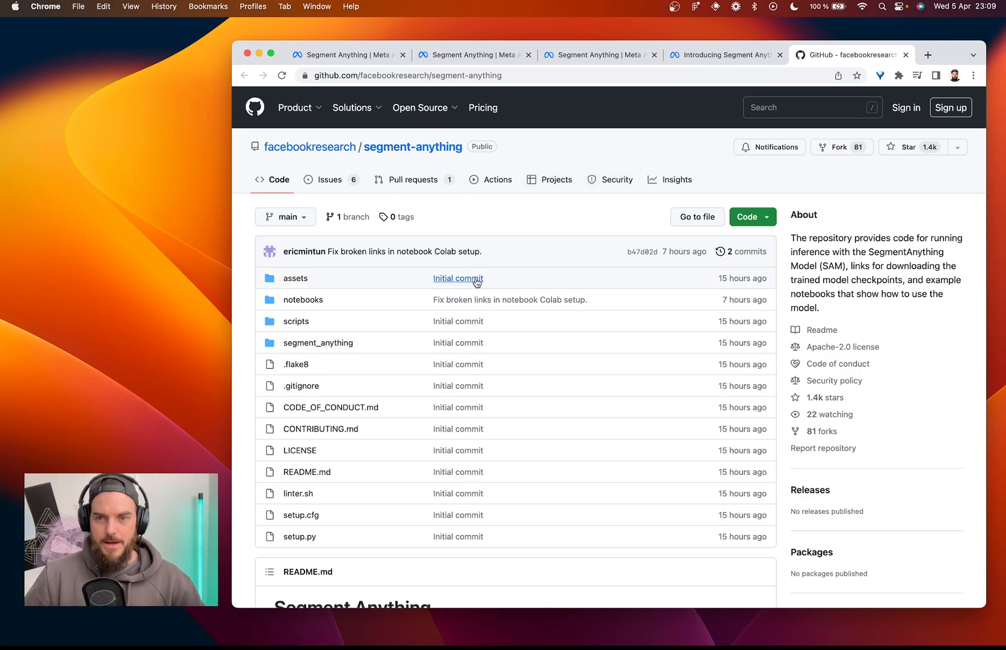
scroll("down", 3)
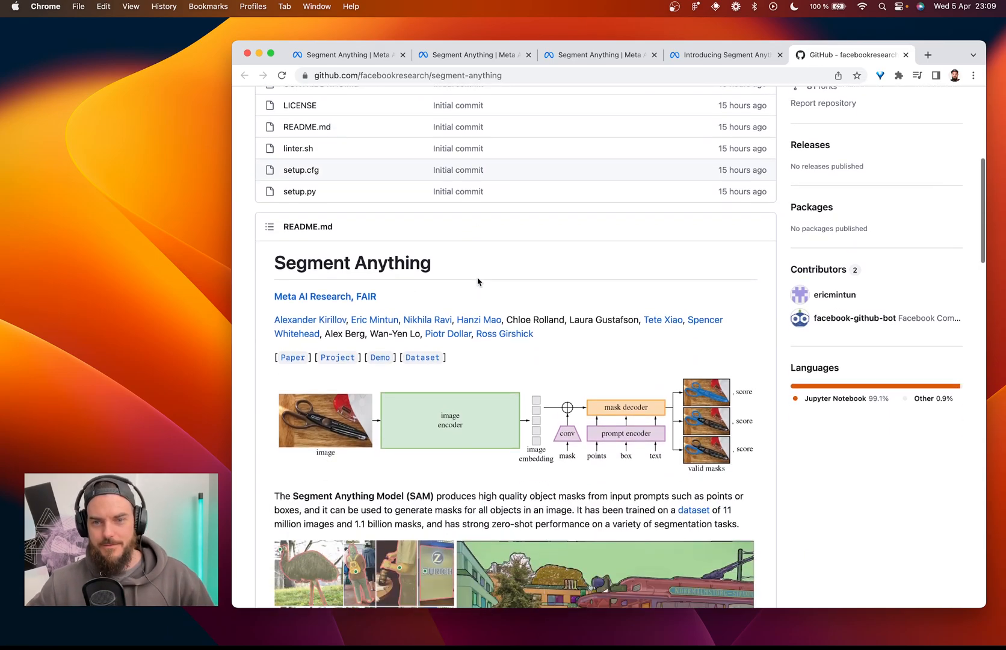
scroll("down", 3)
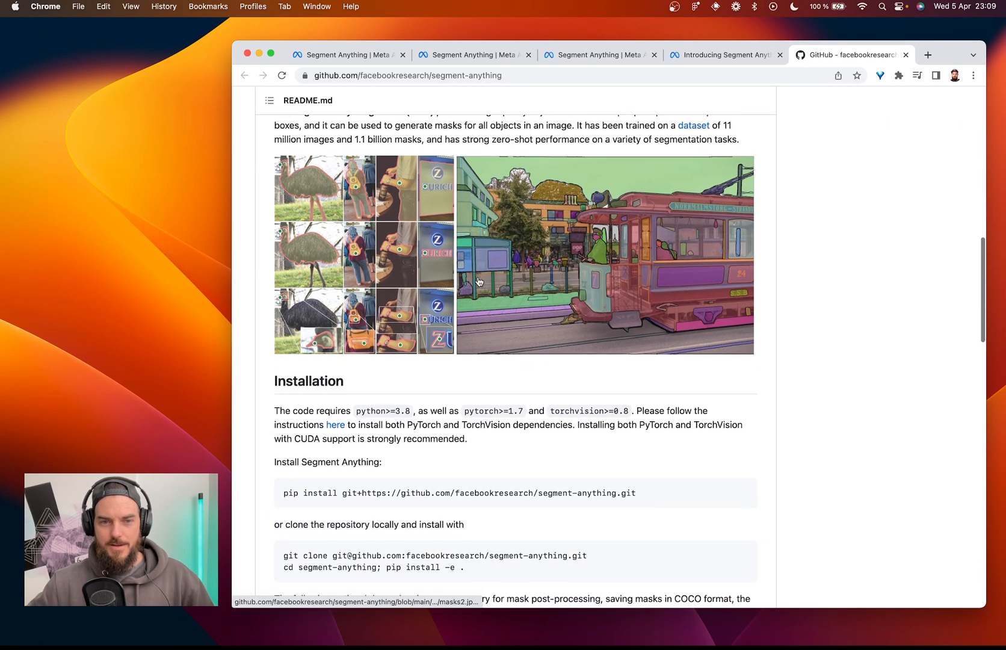
scroll("down", 3)
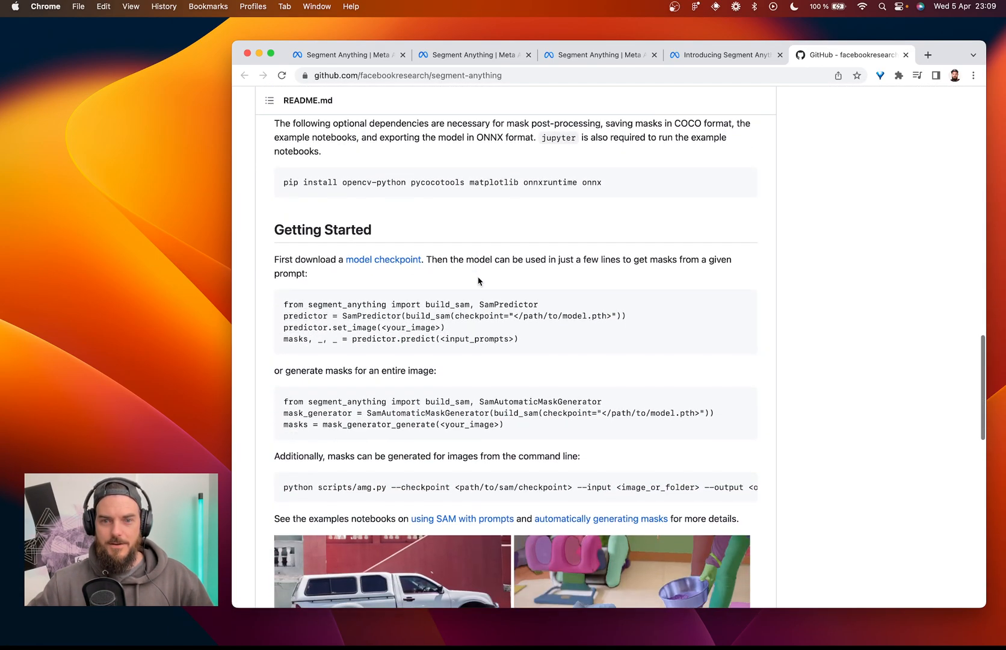
scroll("down", 3)
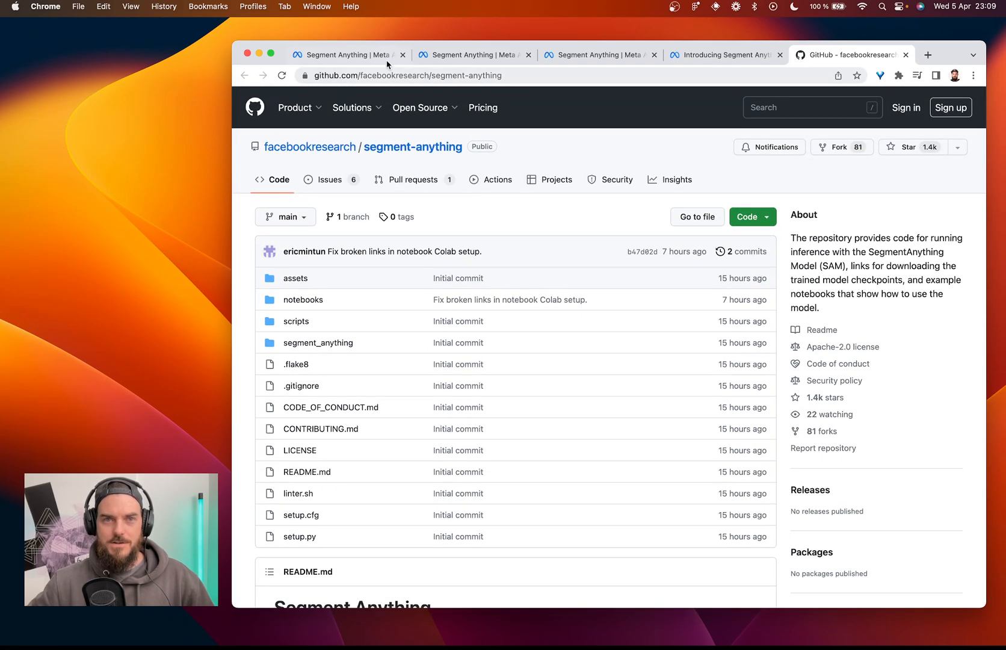
Step: Return to the demo and switch to Hover & Click single-object segmentation
left_click(473, 55)
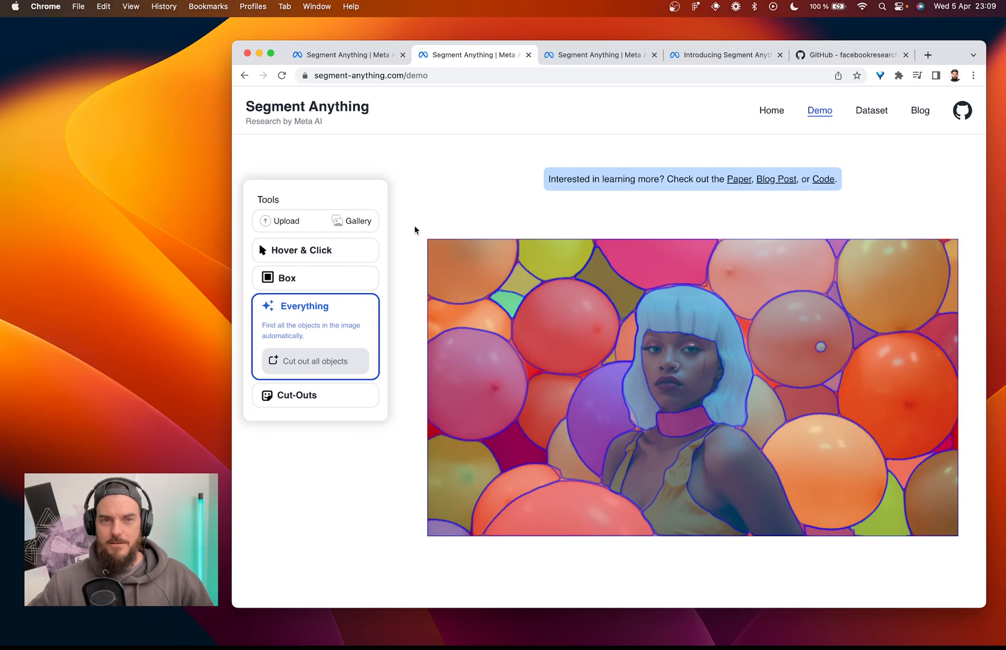
mouse_move(379, 275)
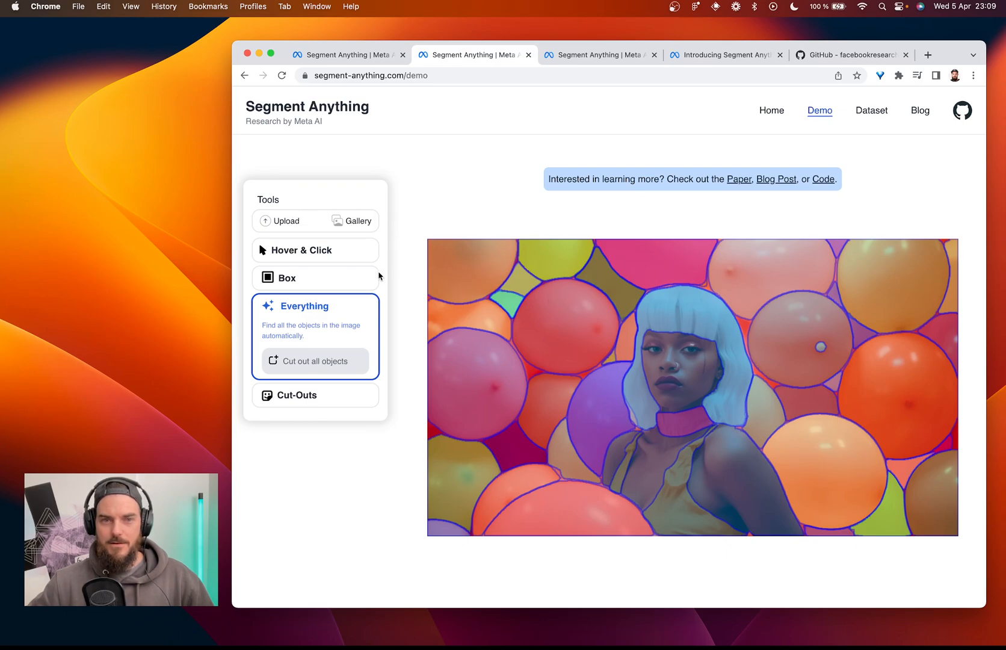
left_click(315, 249)
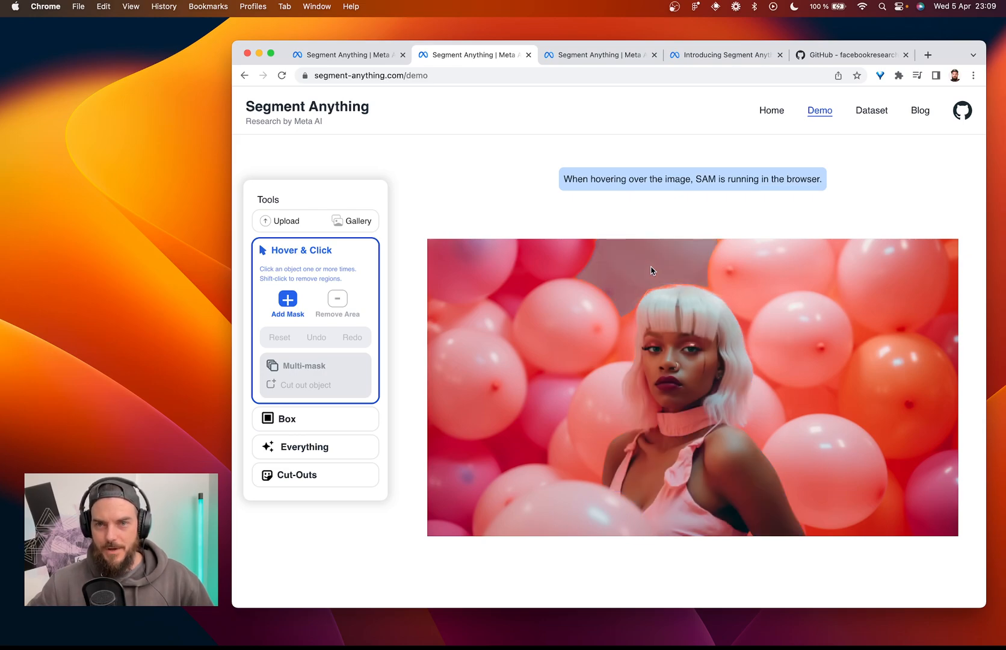
mouse_move(621, 274)
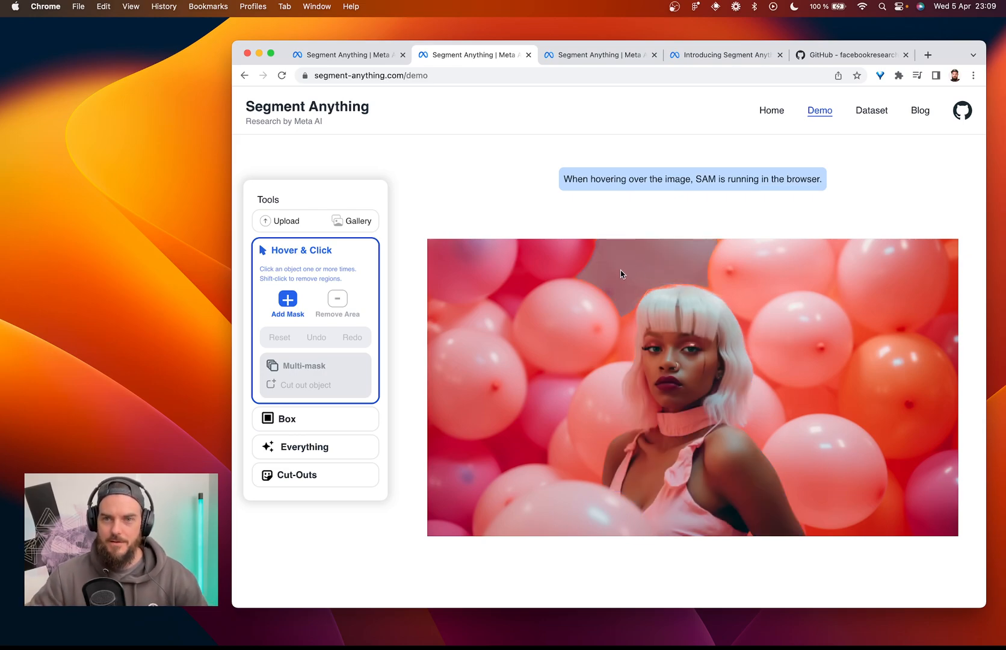